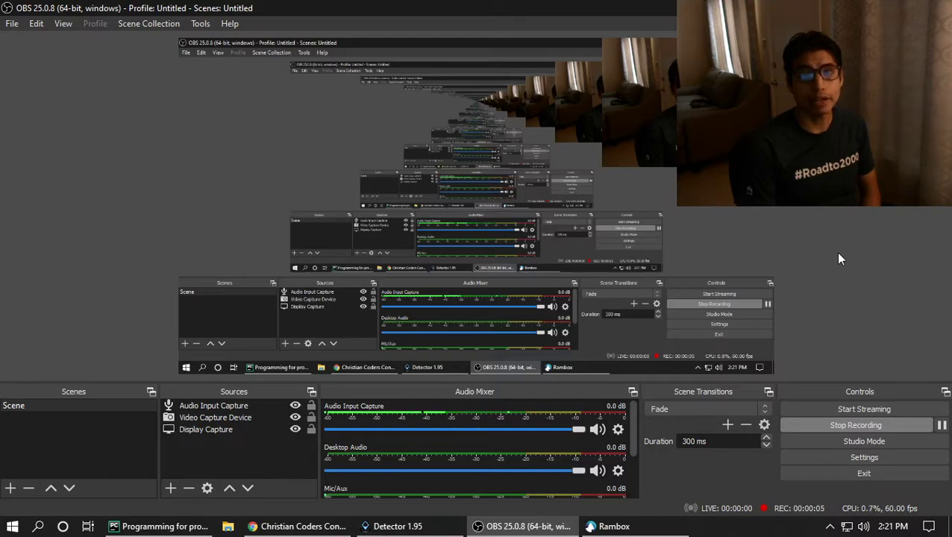
mouse_move(830, 263)
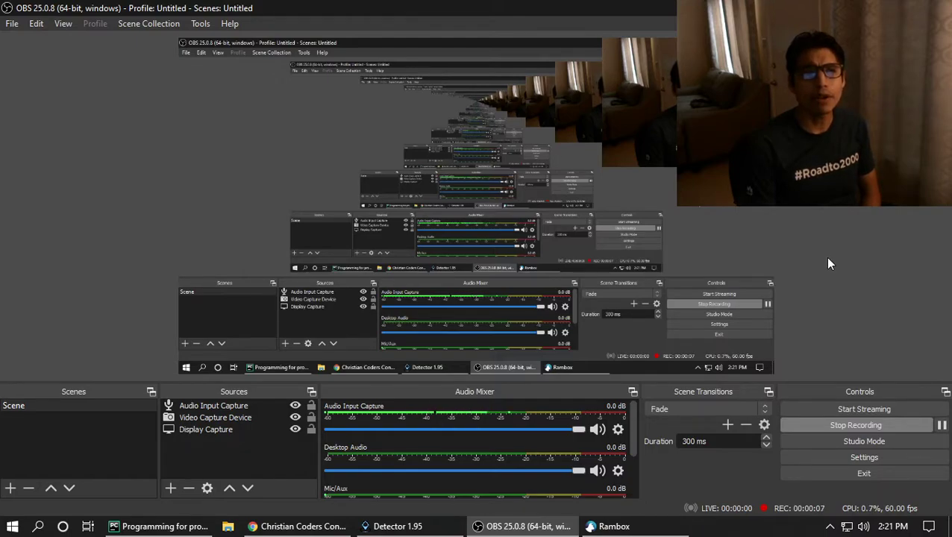
Switch from OBS Studio to Google Chrome with a new tab.
click(302, 525)
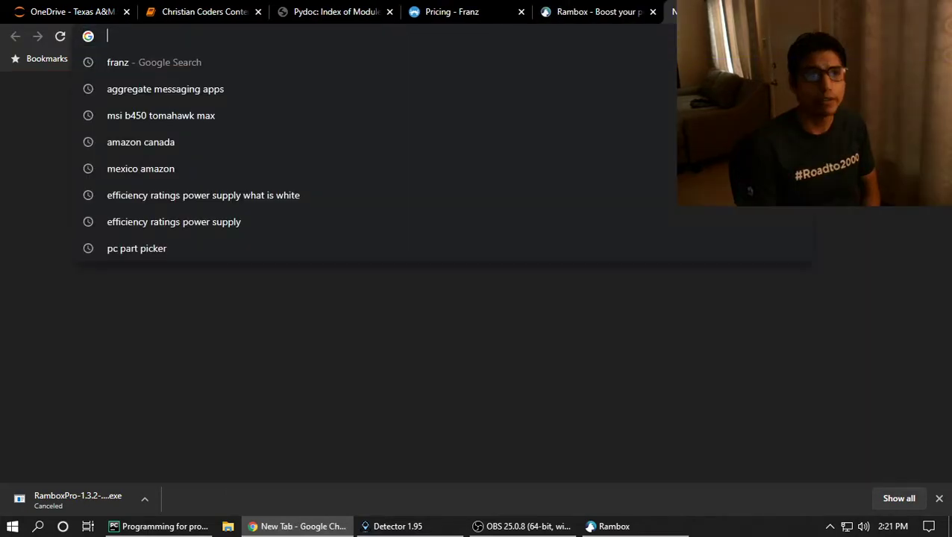
Search 'rambox', view the Rambox for Mac page, Rambox and Franz pricing tabs, then return to Rambox.
text(rambox+macos&oq=rambox+macos&aqs=chrome..69i57.2255j0j1&sourceid=chrome&ie=UTF-8)
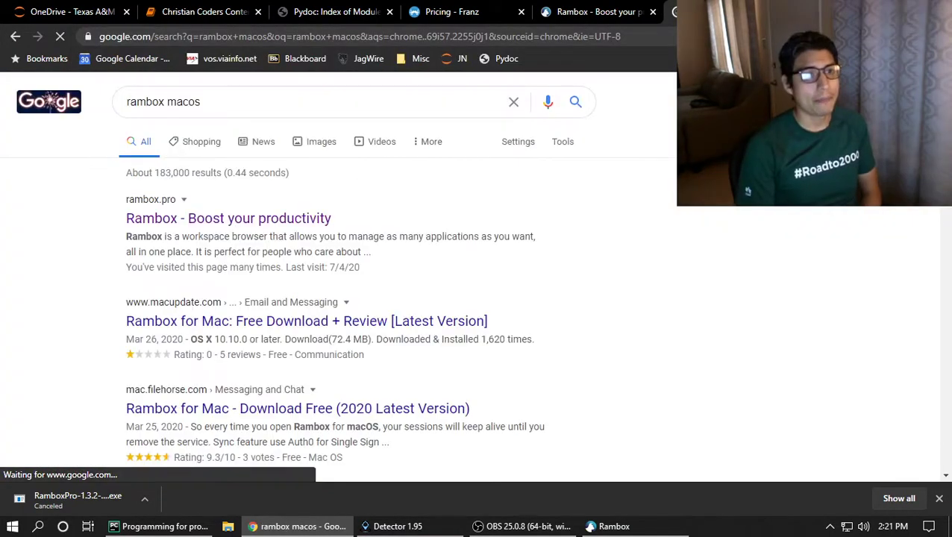
mouse_move(305, 321)
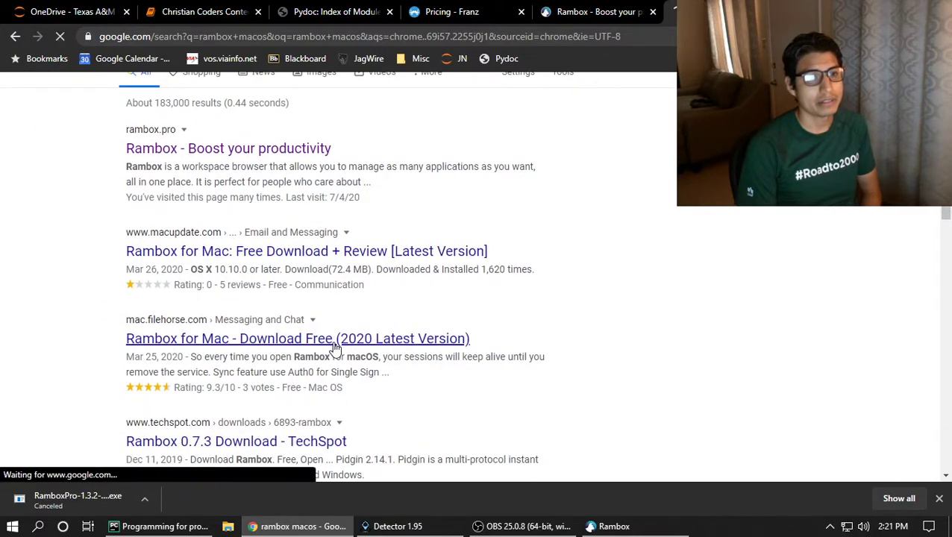
click(297, 337)
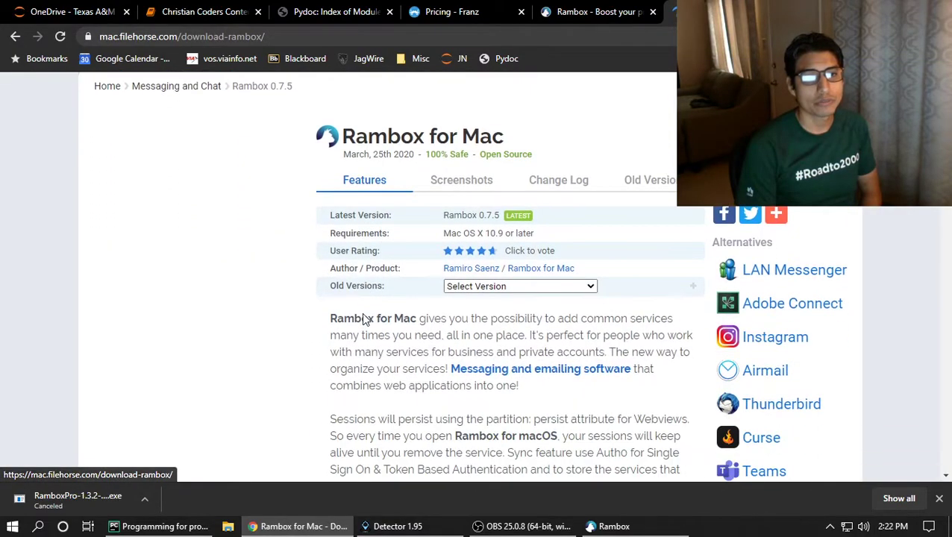
click(638, 12)
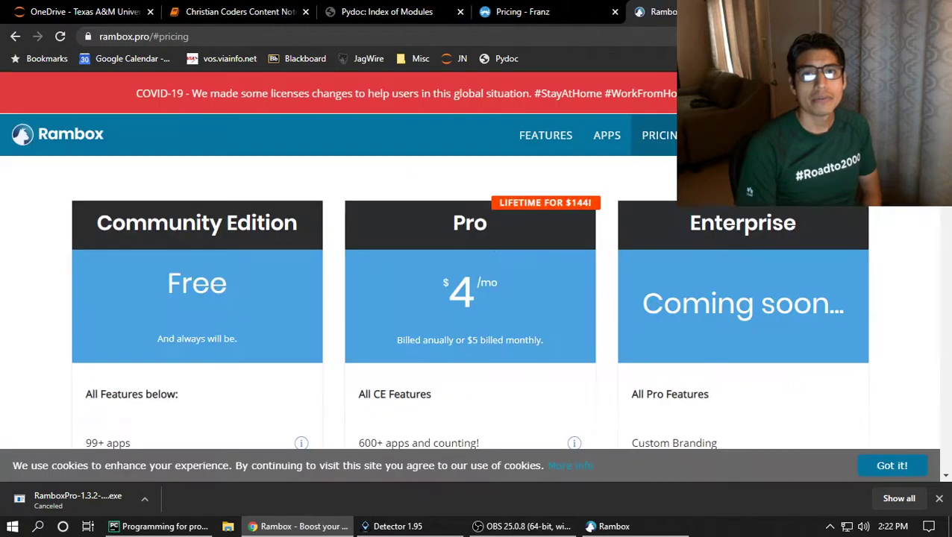
click(522, 12)
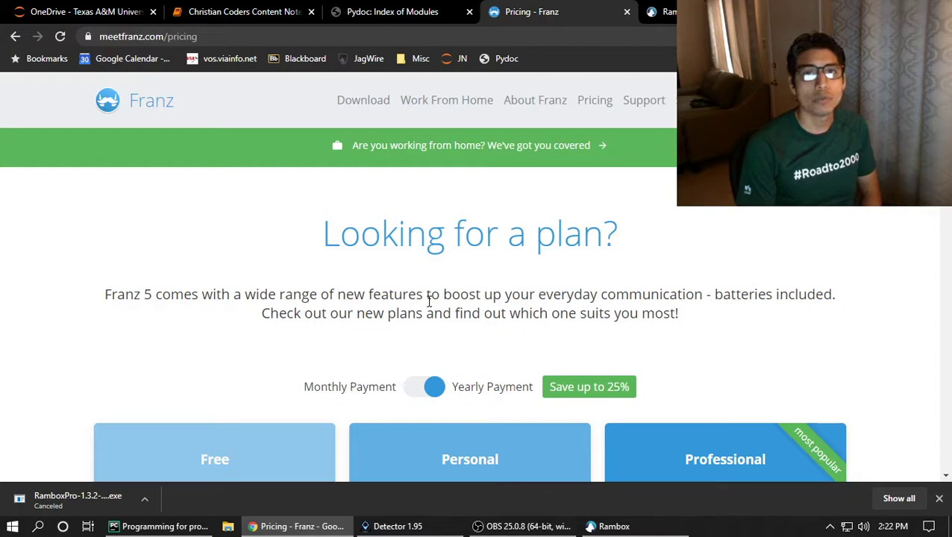
click(591, 525)
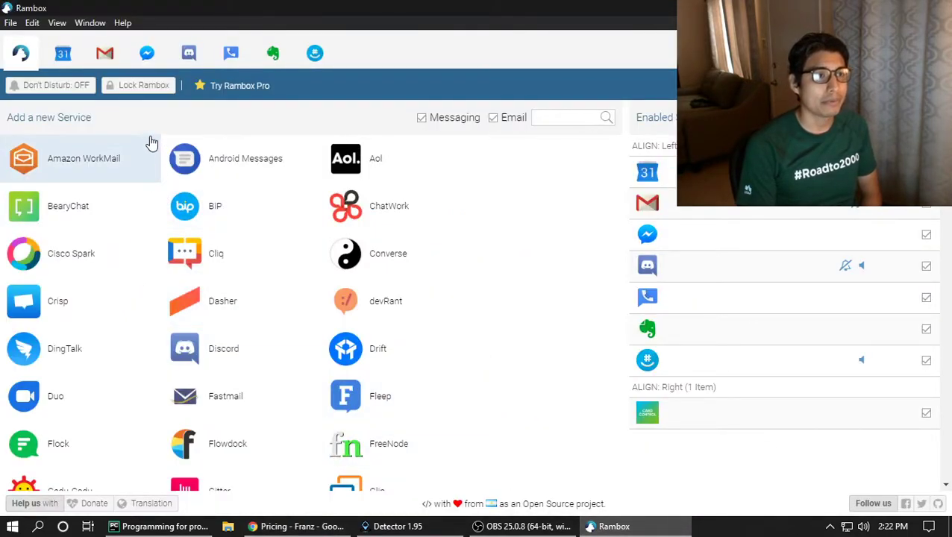
click(62, 54)
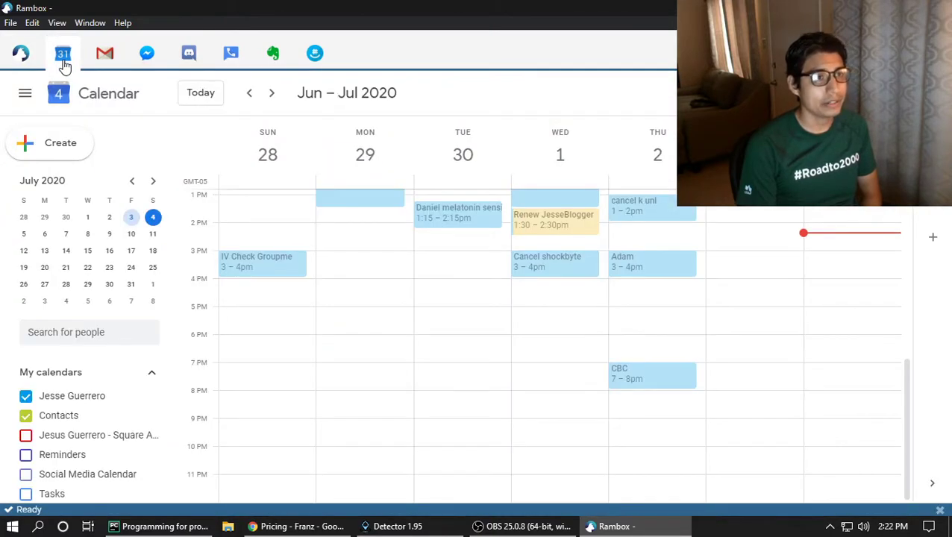
click(146, 54)
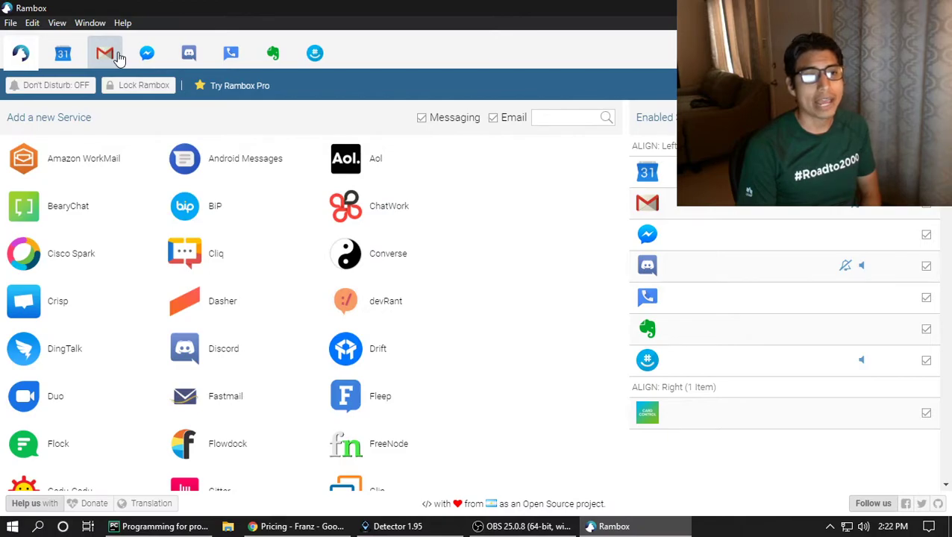
mouse_move(231, 179)
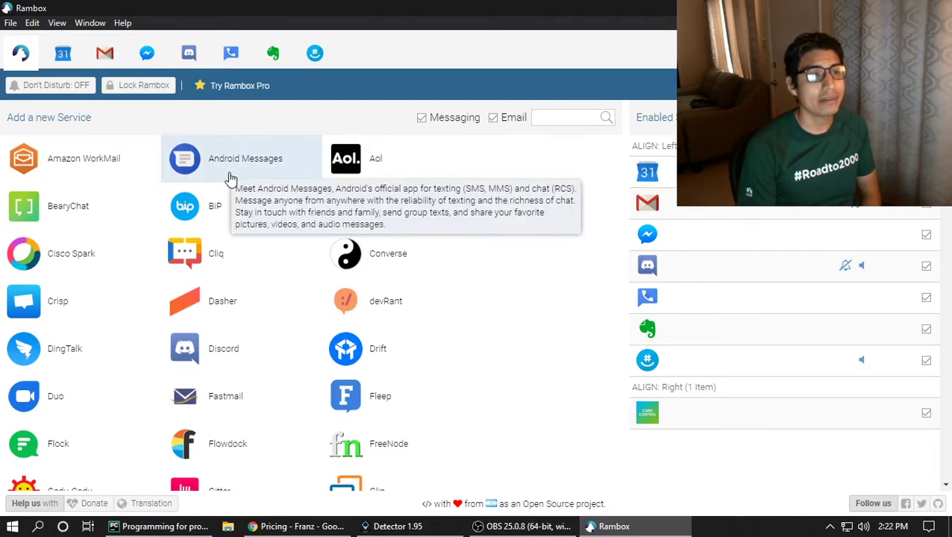
scroll(down, 3)
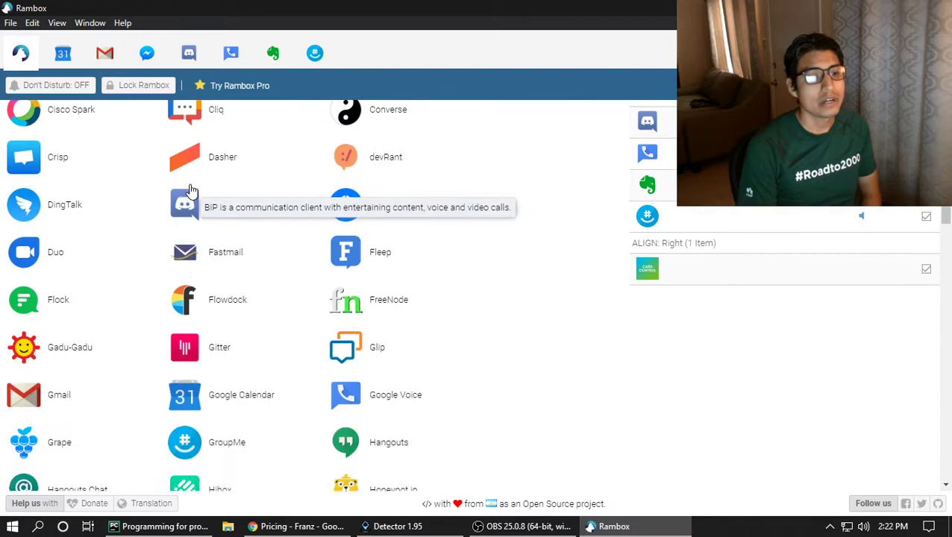
scroll(down, 3)
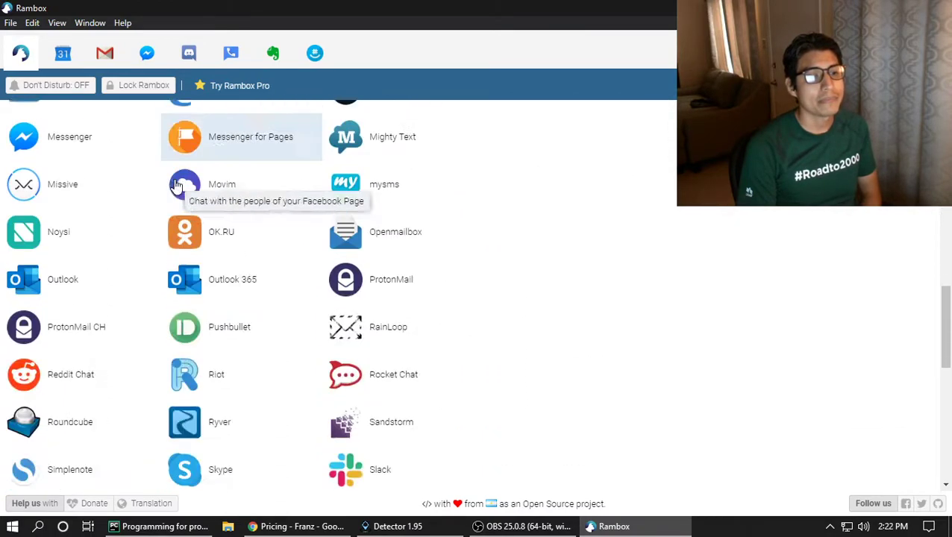
scroll(down, 3)
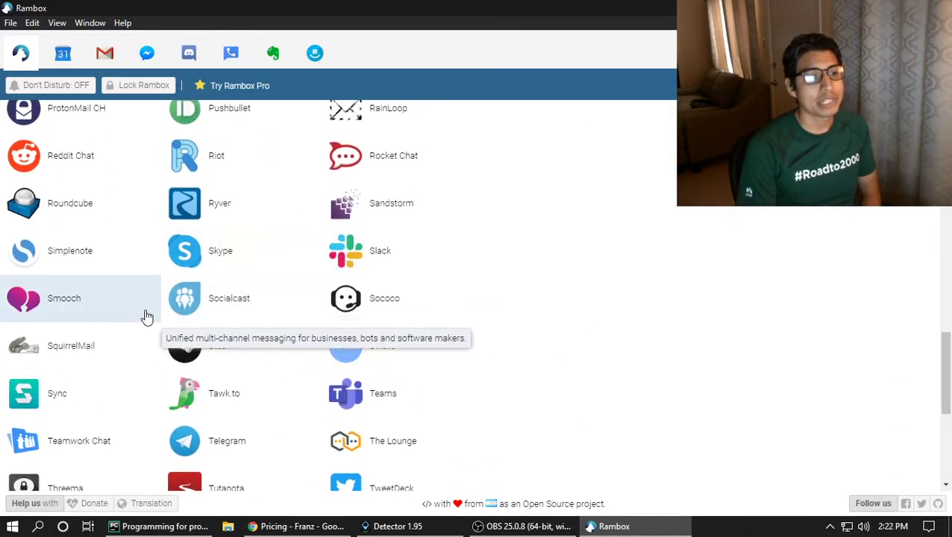
scroll(down, 3)
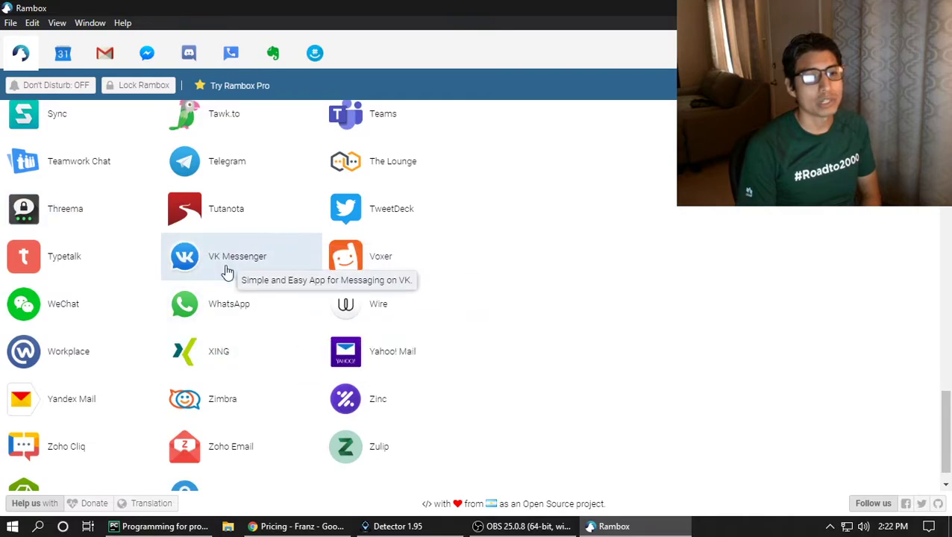
mouse_move(136, 363)
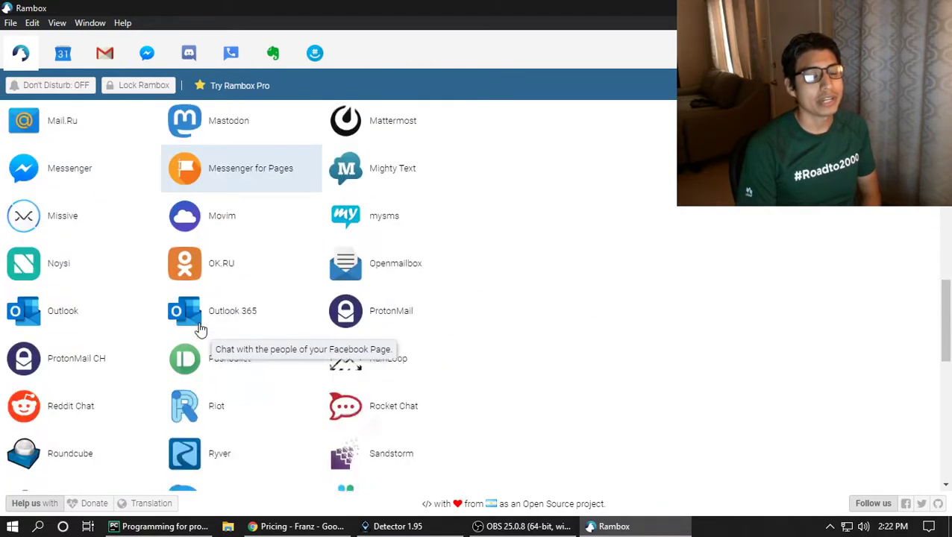
scroll(down, 3)
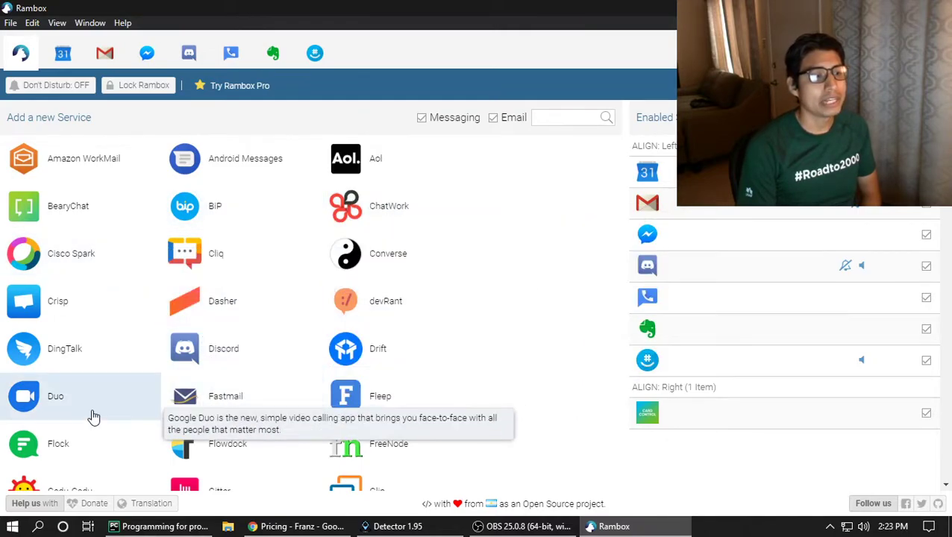
scroll(down, 3)
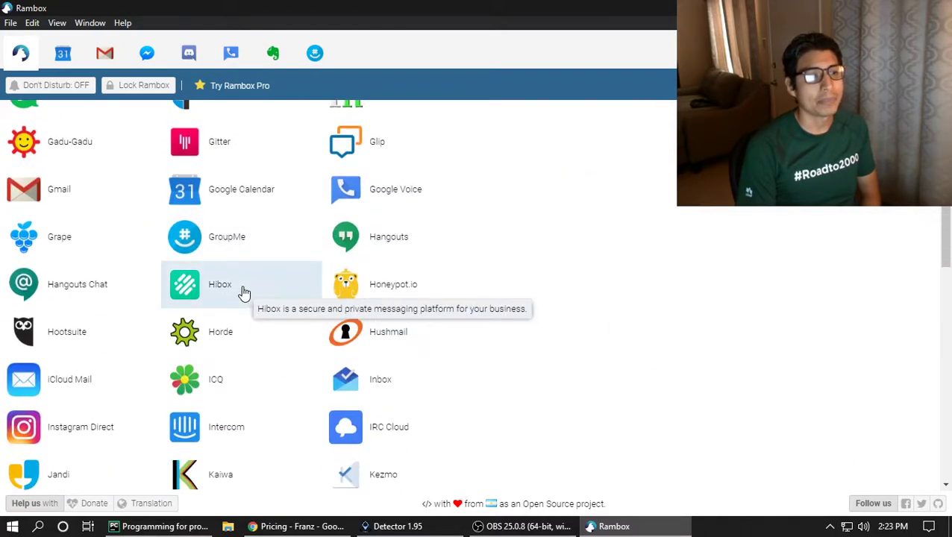
scroll(down, 3)
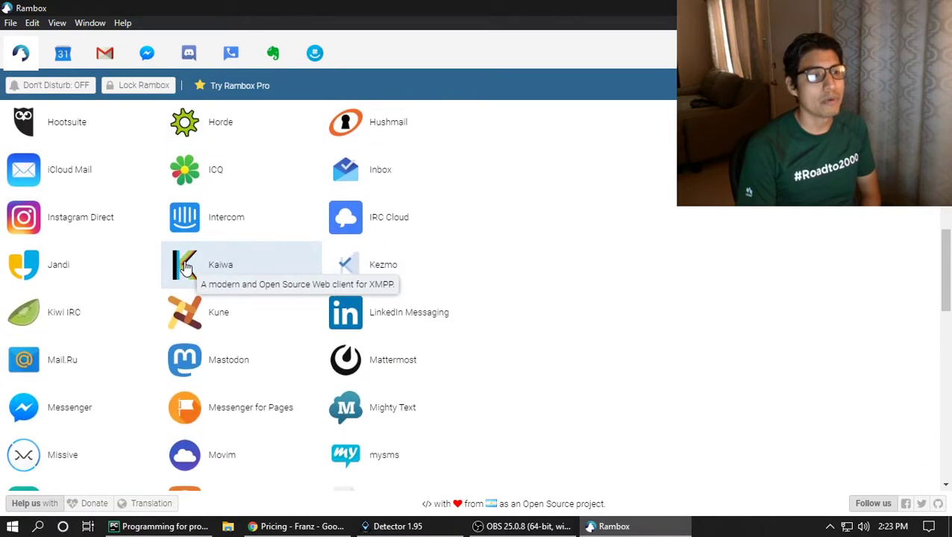
mouse_move(74, 224)
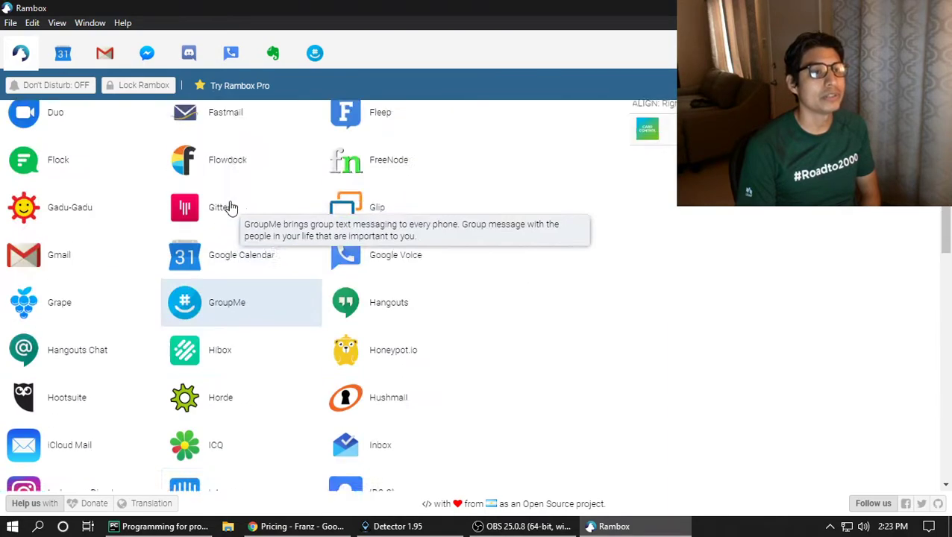
click(188, 54)
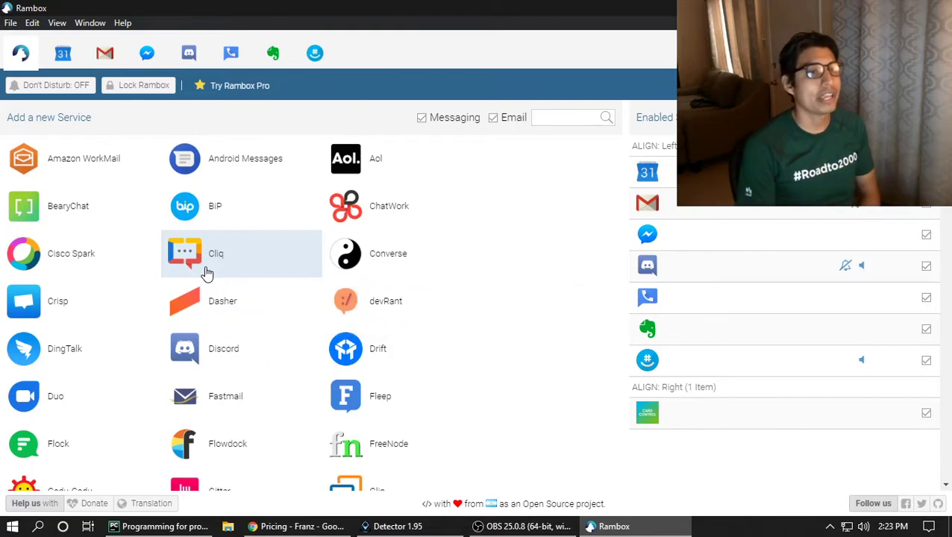
click(105, 54)
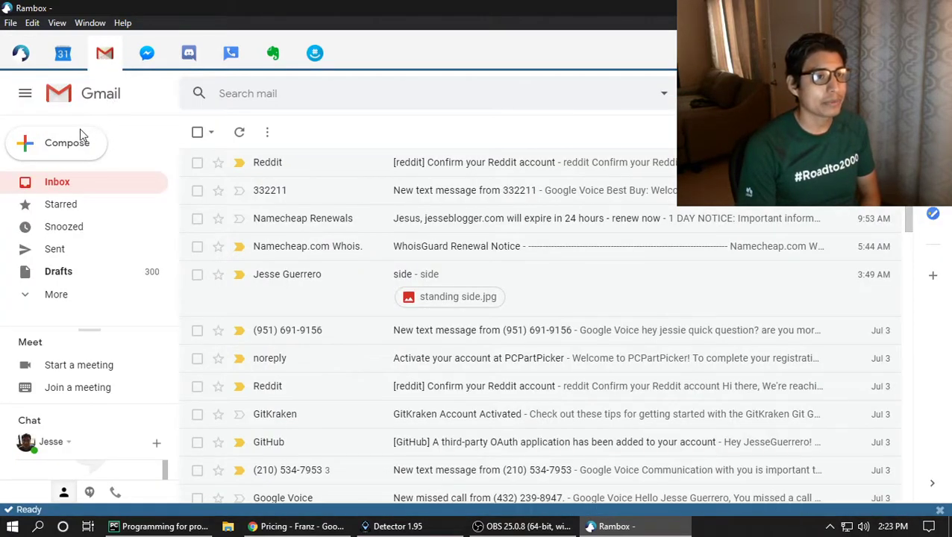
Compose a Gmail message addressed to the suggested contact for 'jess' and move into the body.
click(67, 143)
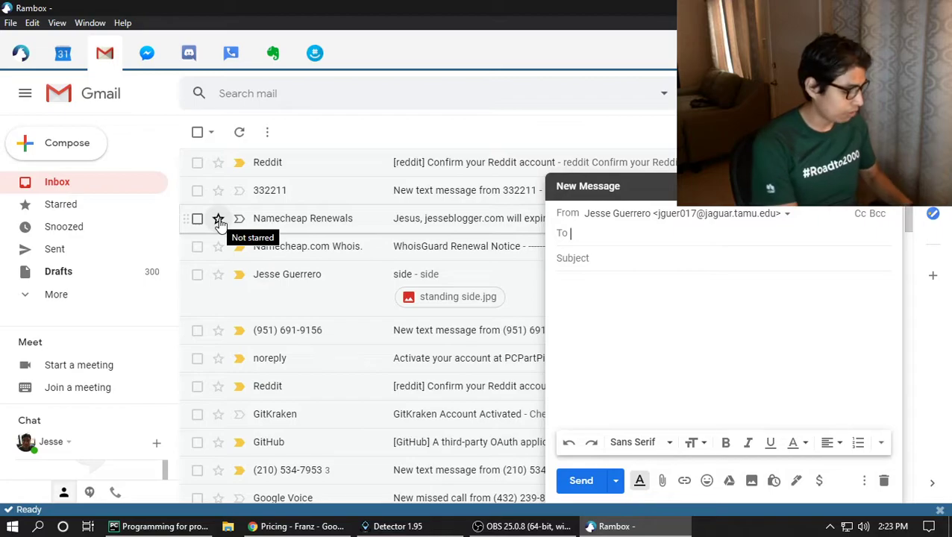
text(jess)
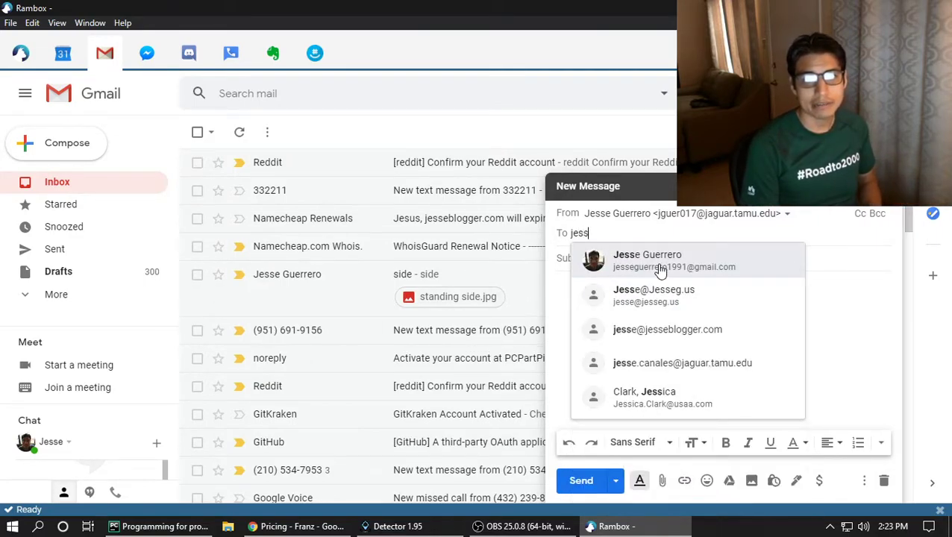
click(647, 259)
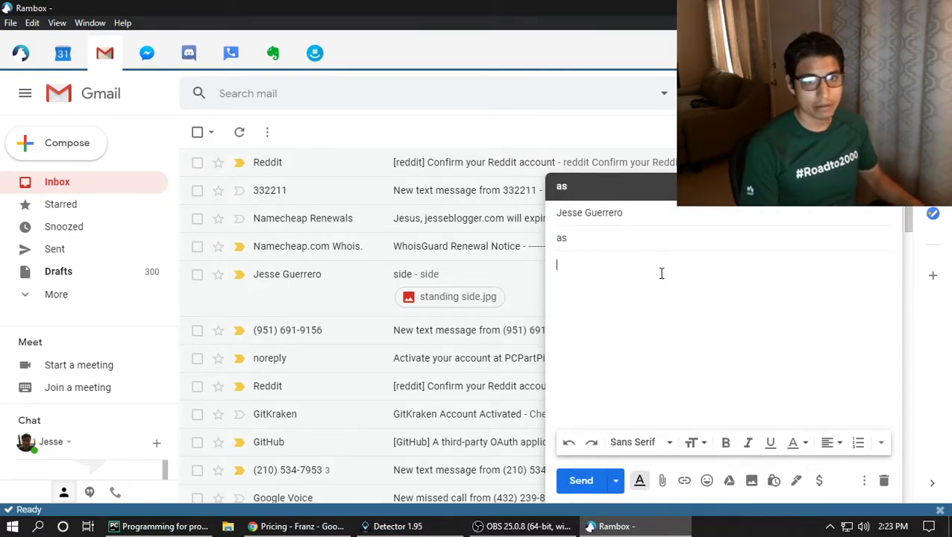
click(582, 480)
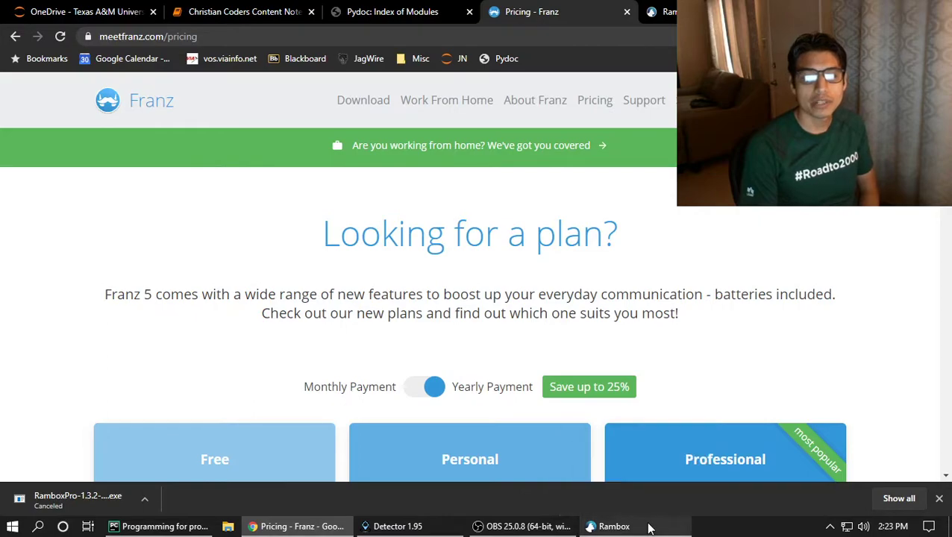
Switch back to Rambox's Add a new Service home screen from the taskbar.
click(612, 525)
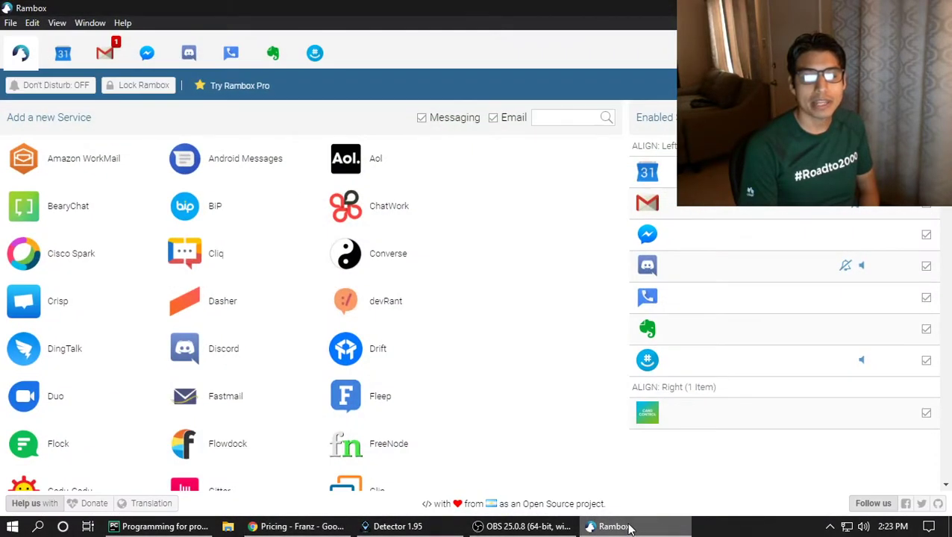
mouse_move(613, 525)
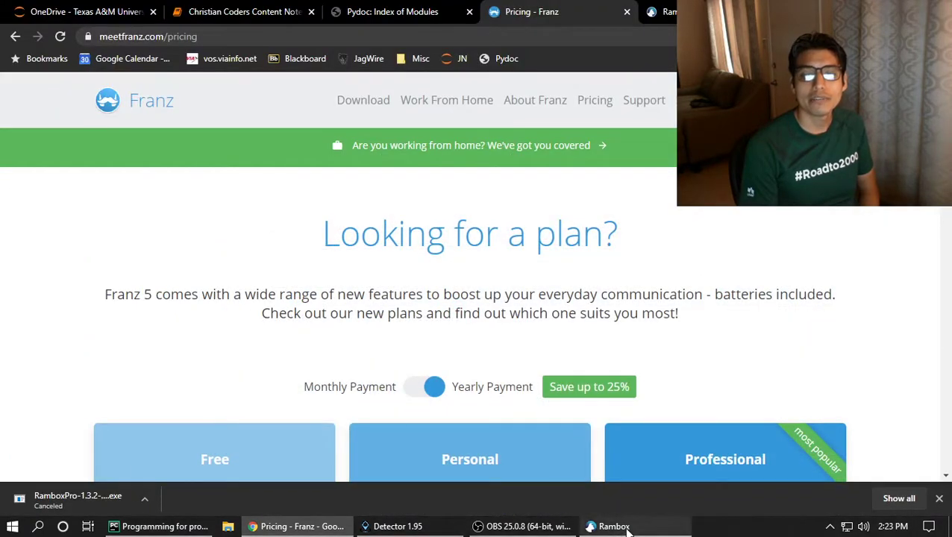
click(613, 526)
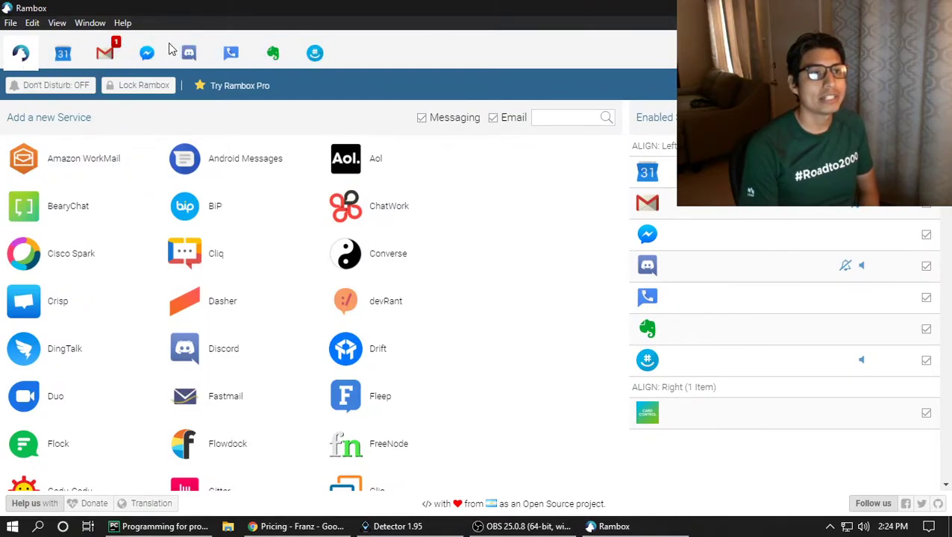
click(146, 53)
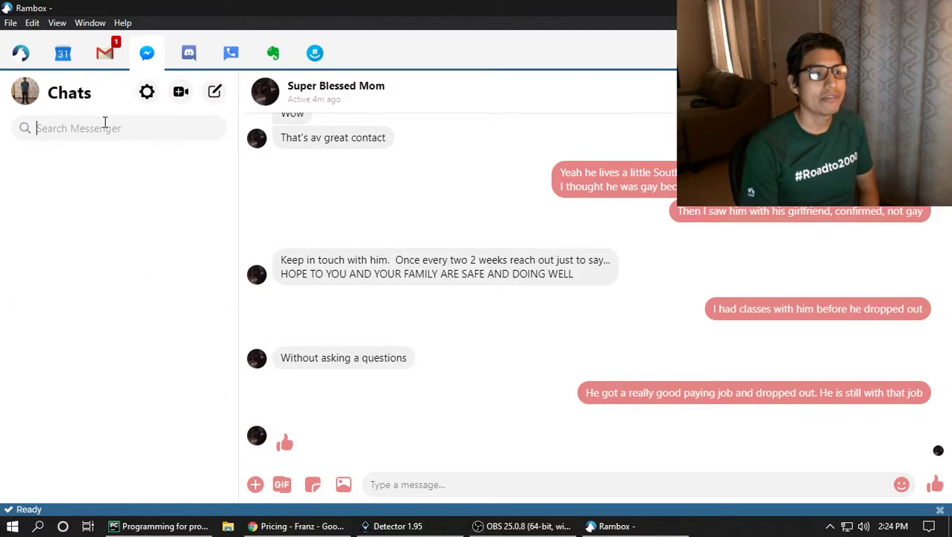
text(jess)
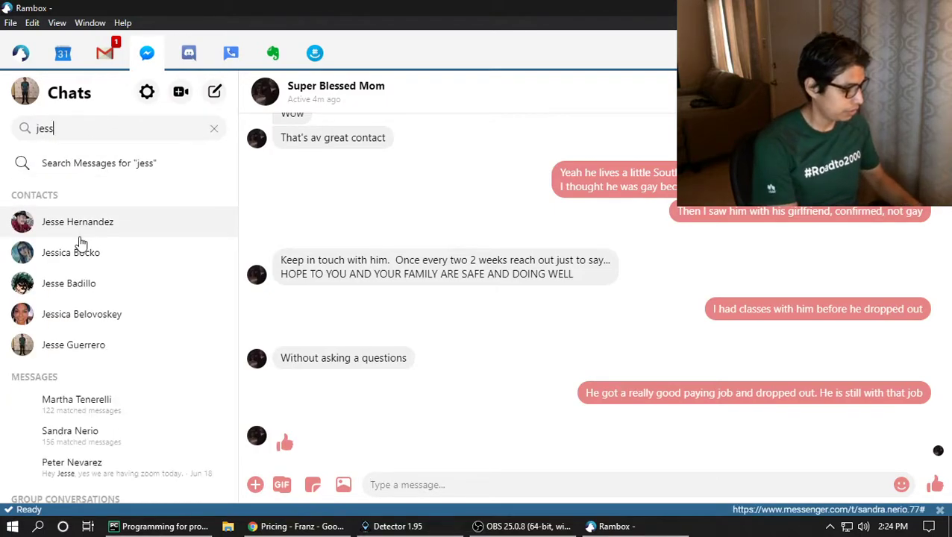
text(esse guerr)
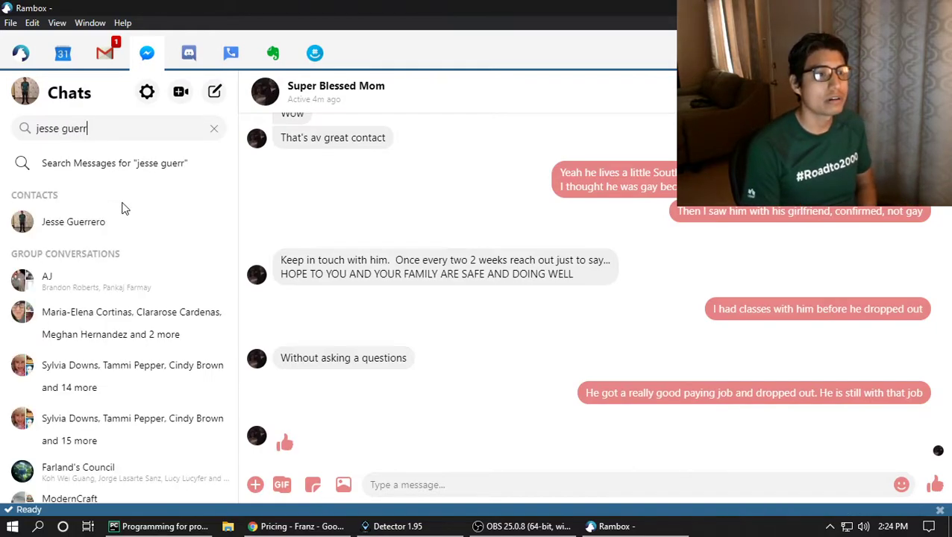
click(74, 221)
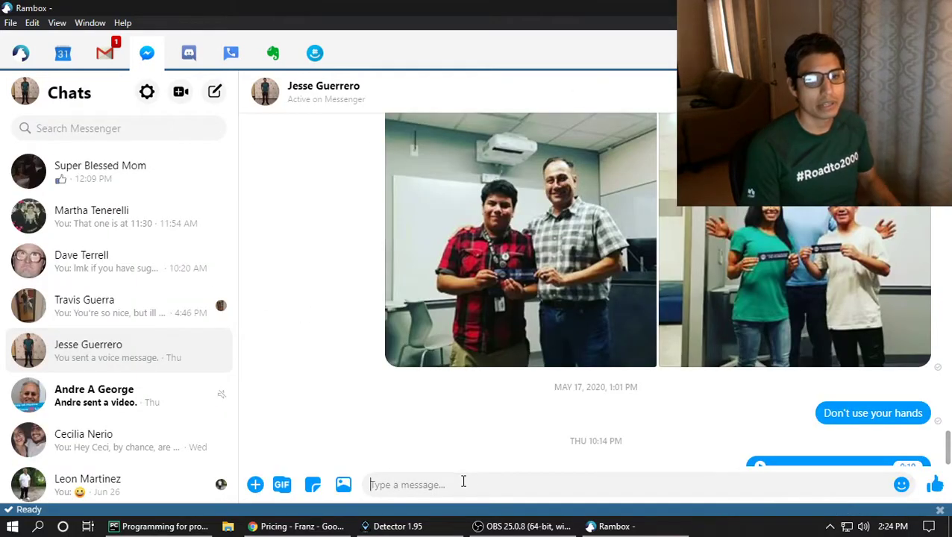
text(f)
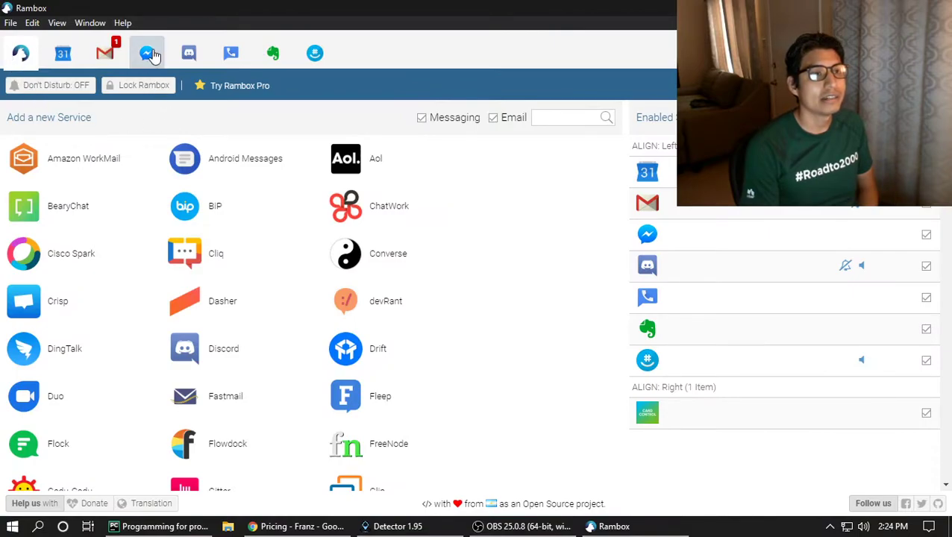
Browse the Messenger, Discord, Google Voice and Evernote services, ending on the home screen.
click(146, 54)
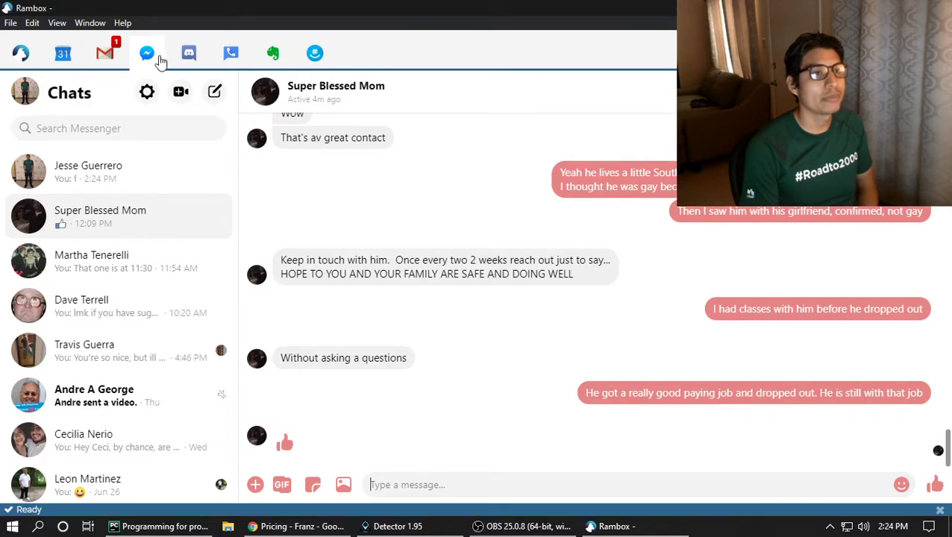
click(188, 54)
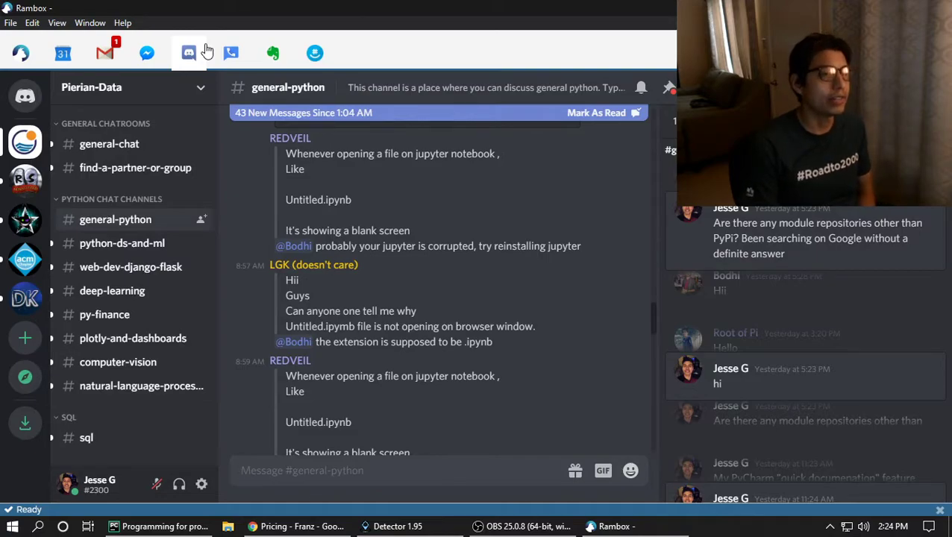
click(230, 54)
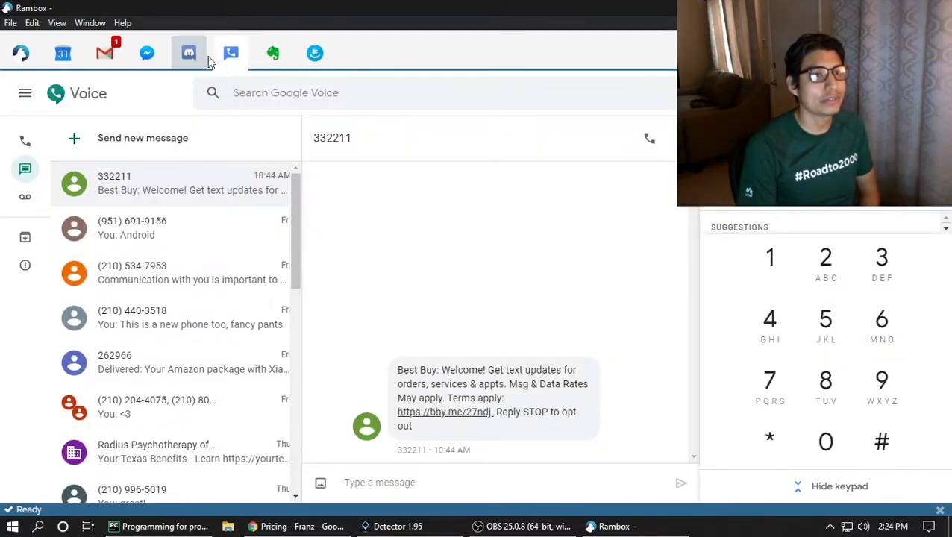
click(274, 54)
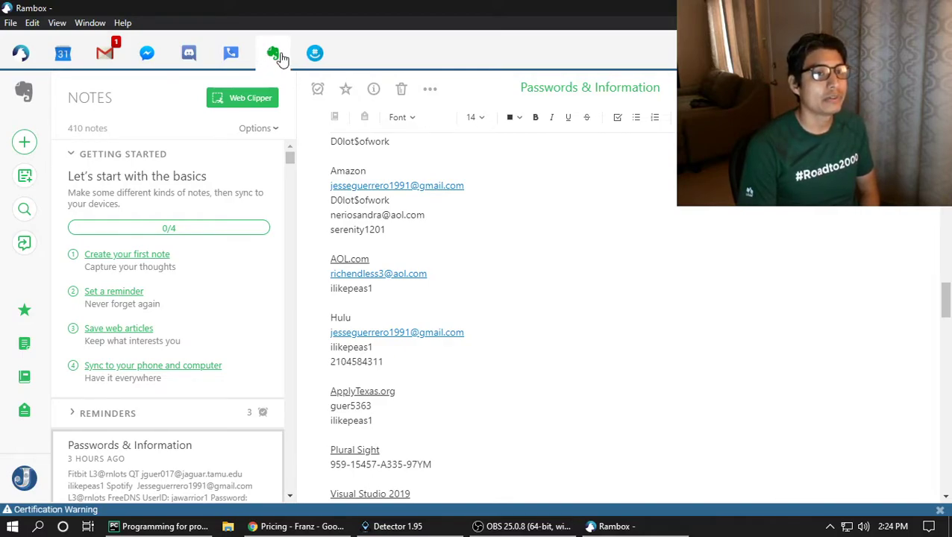
click(315, 54)
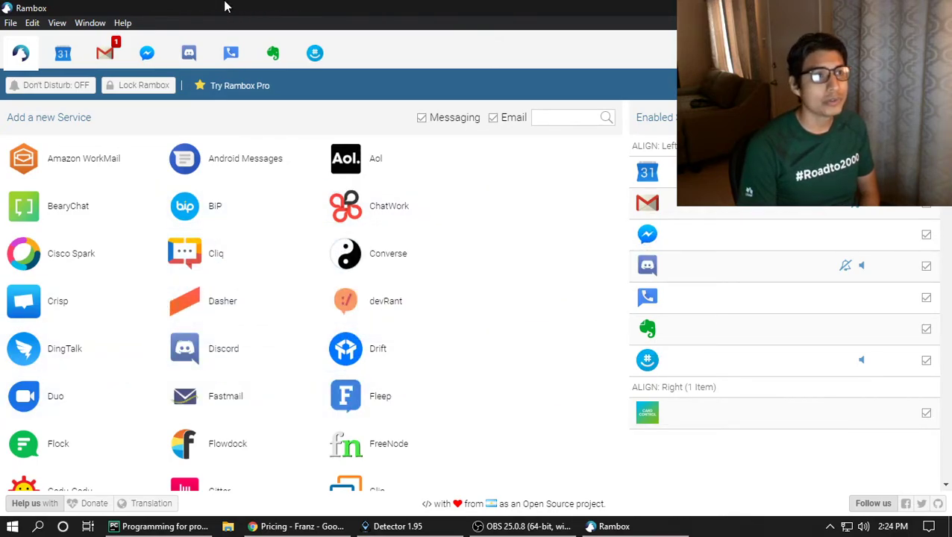
Minimize the Rambox window via Window > Minimize, revealing the Franz pricing page.
click(90, 22)
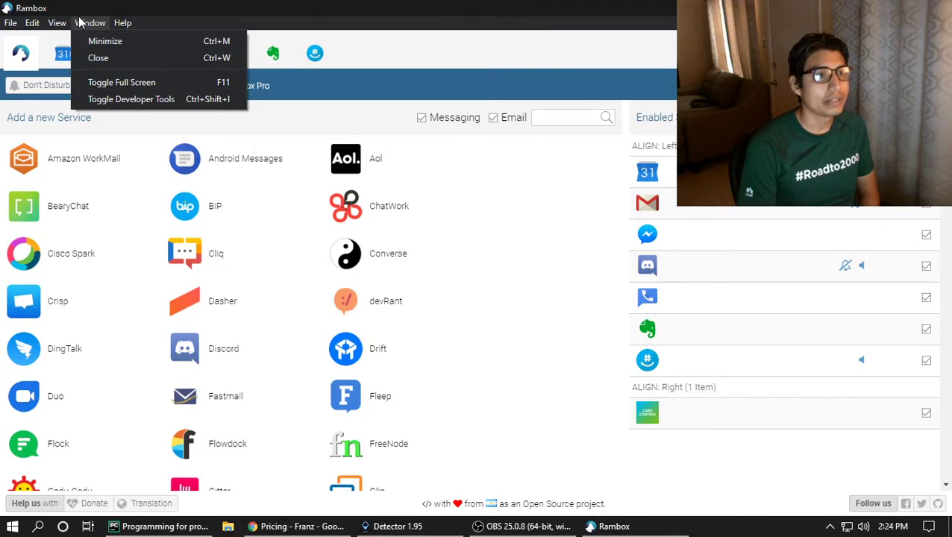
click(525, 526)
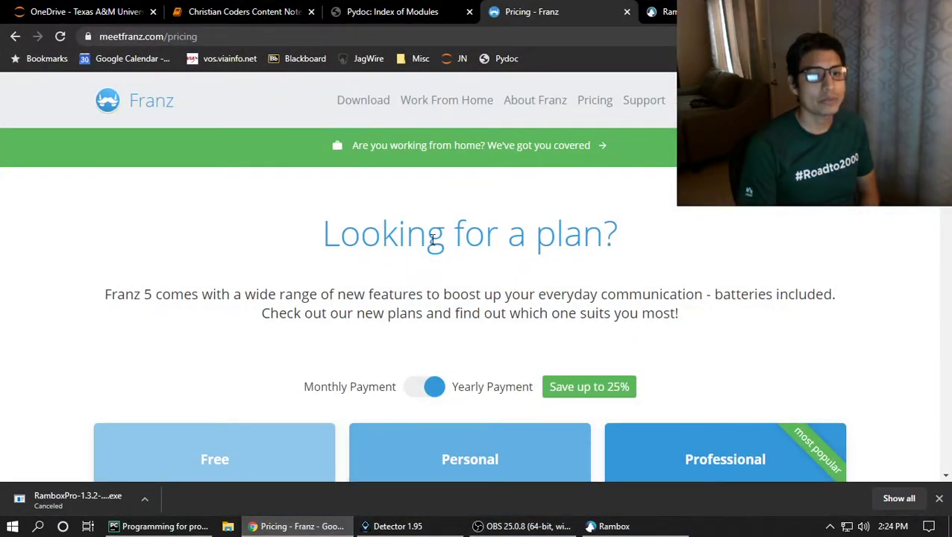
Scroll the Franz plans, then scroll through Rambox's Community, Pro and Enterprise pricing tiers.
scroll(down, 3)
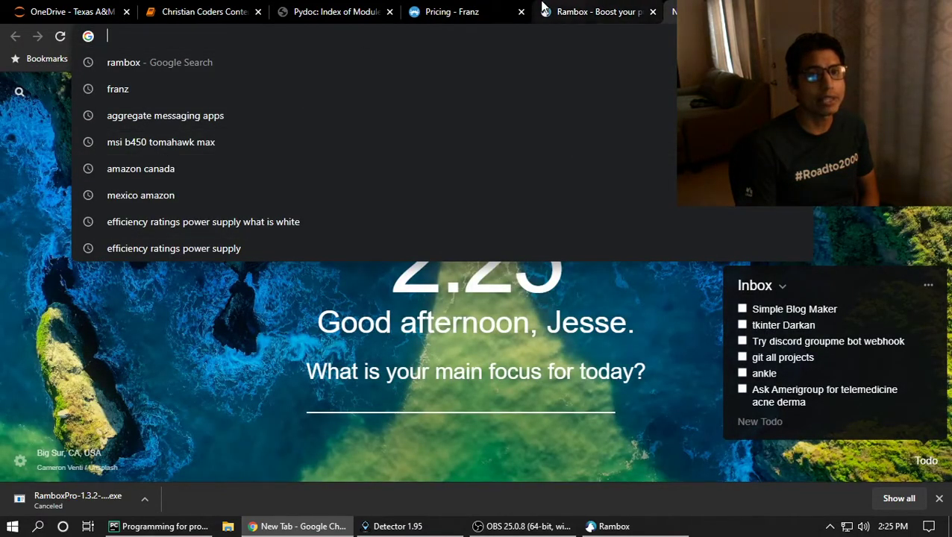
click(597, 12)
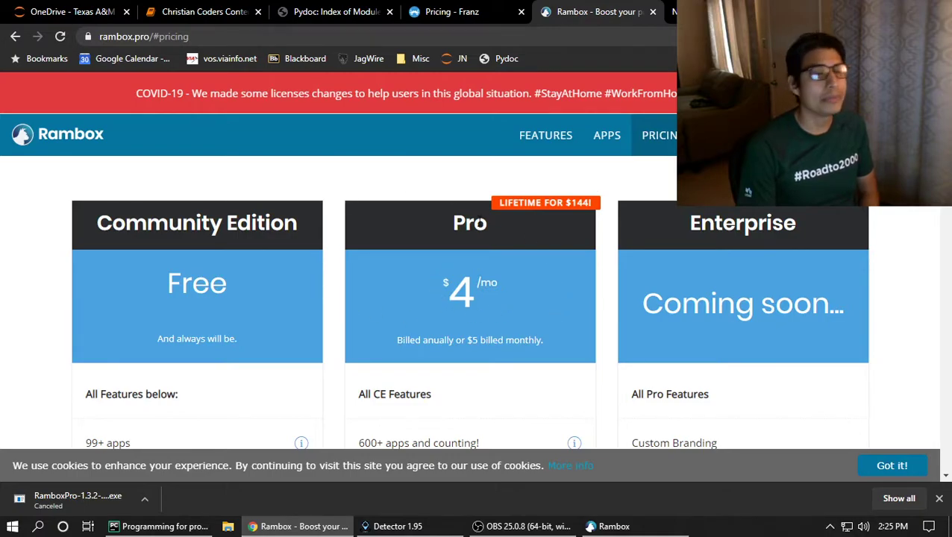
mouse_move(516, 227)
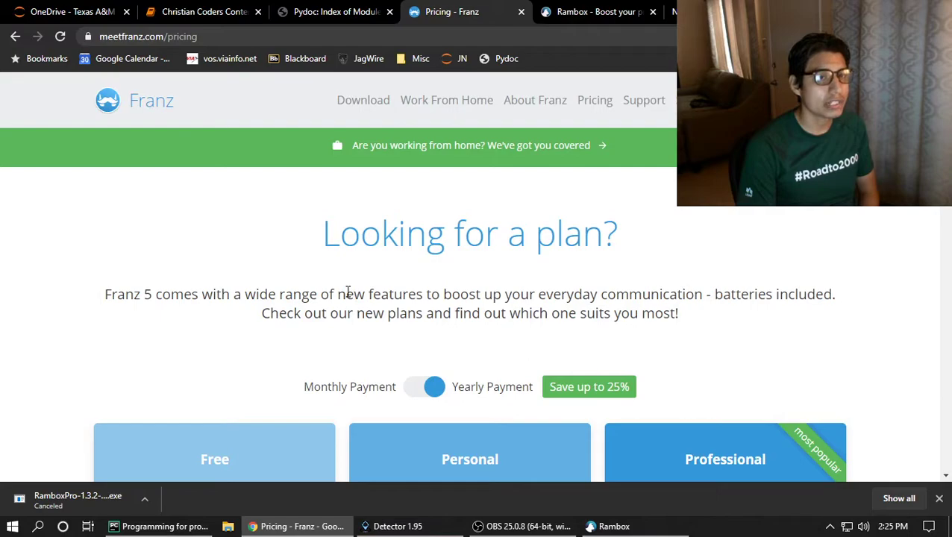
scroll(down, 3)
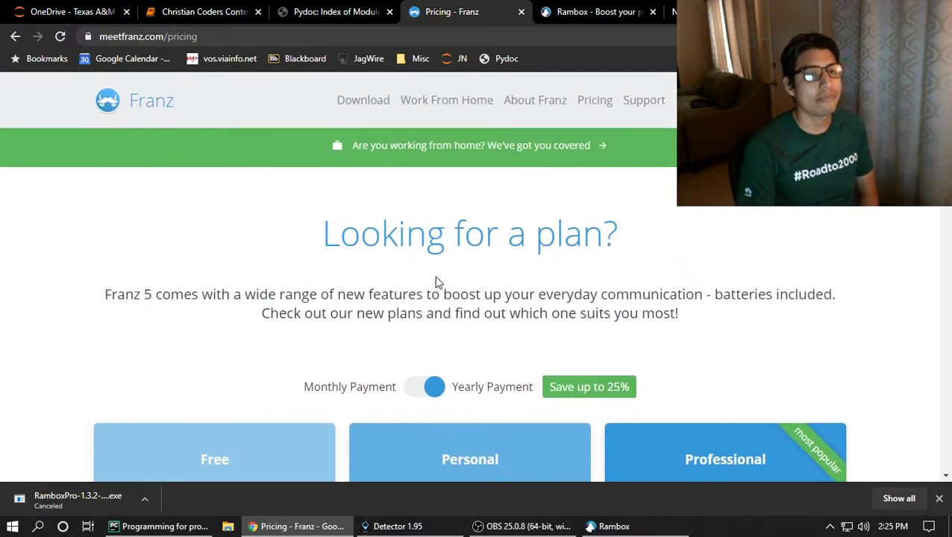
scroll(down, 3)
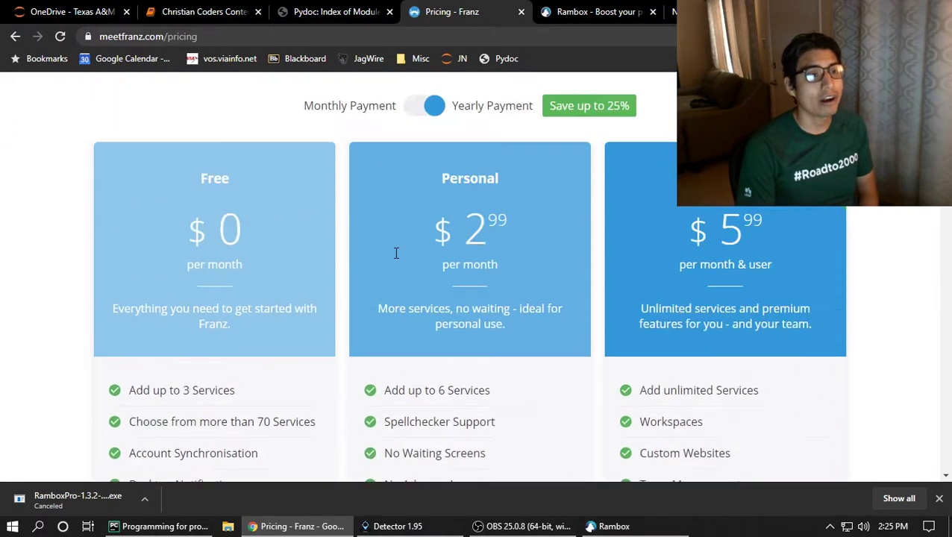
scroll(down, 3)
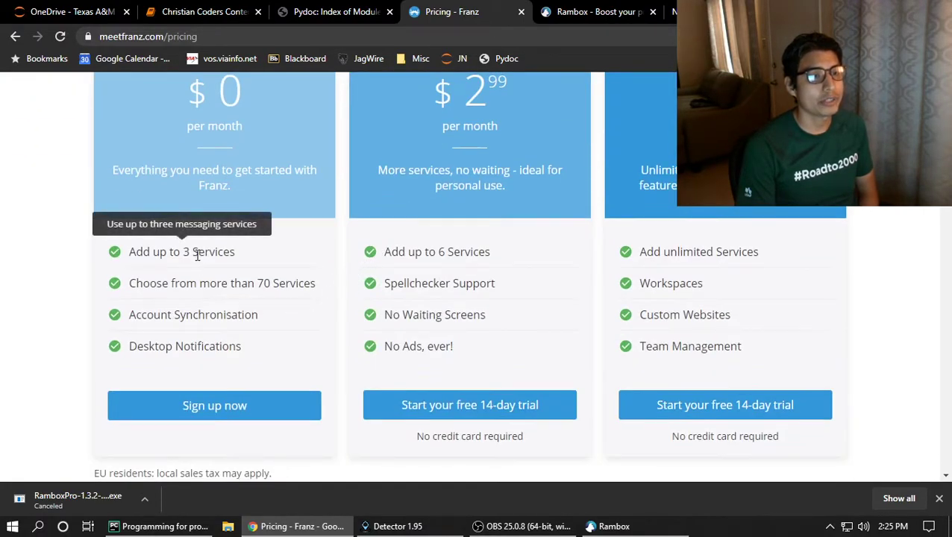
double_click(212, 250)
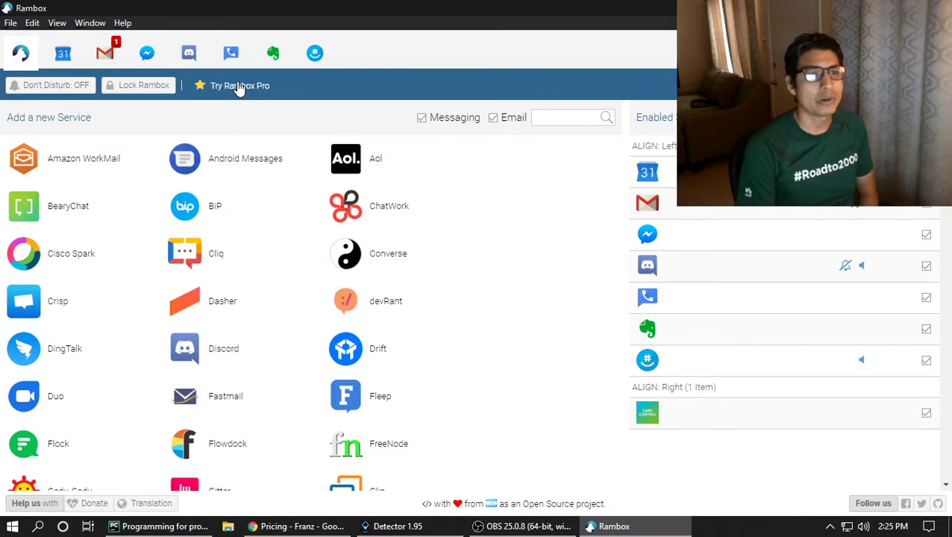
mouse_move(568, 510)
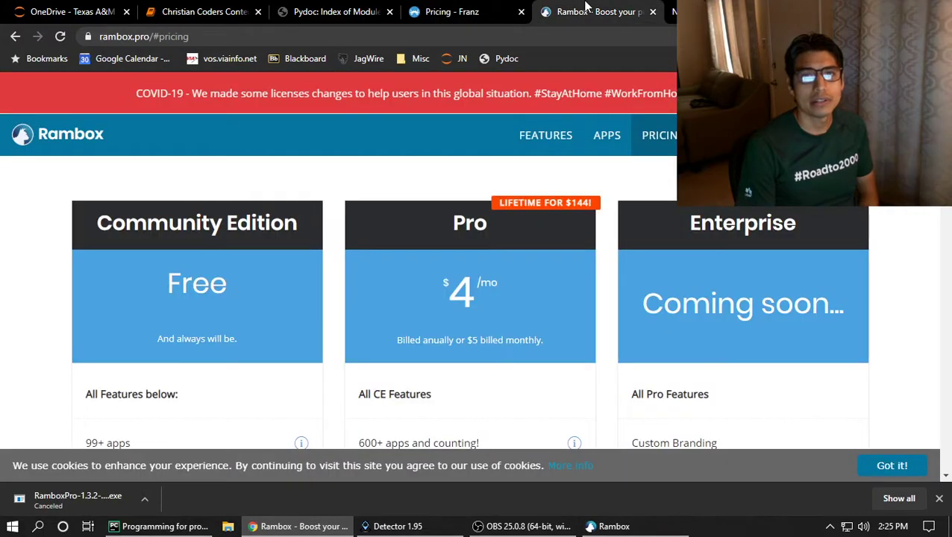
Scroll through Rambox's Pro feature cards such as Ad-block, Mobile view and Apply Styling.
scroll(down, 3)
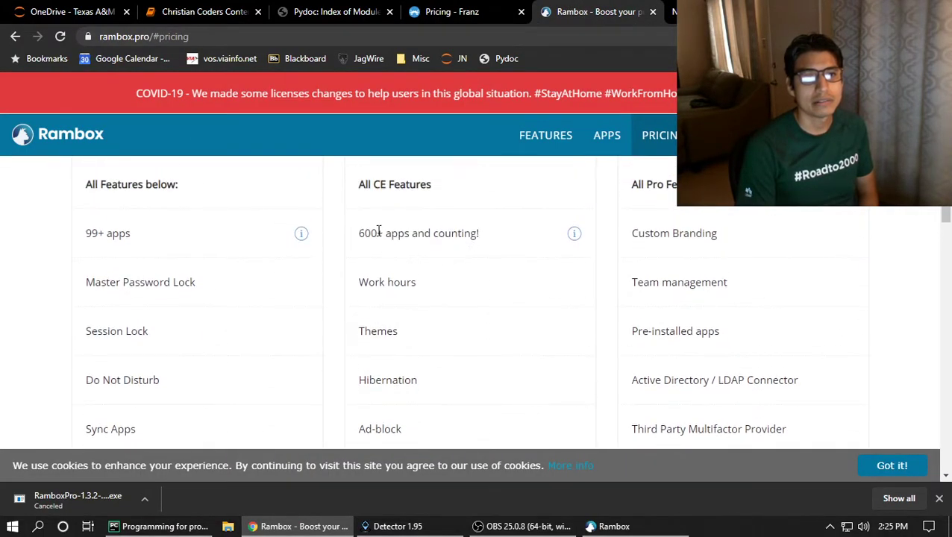
click(547, 135)
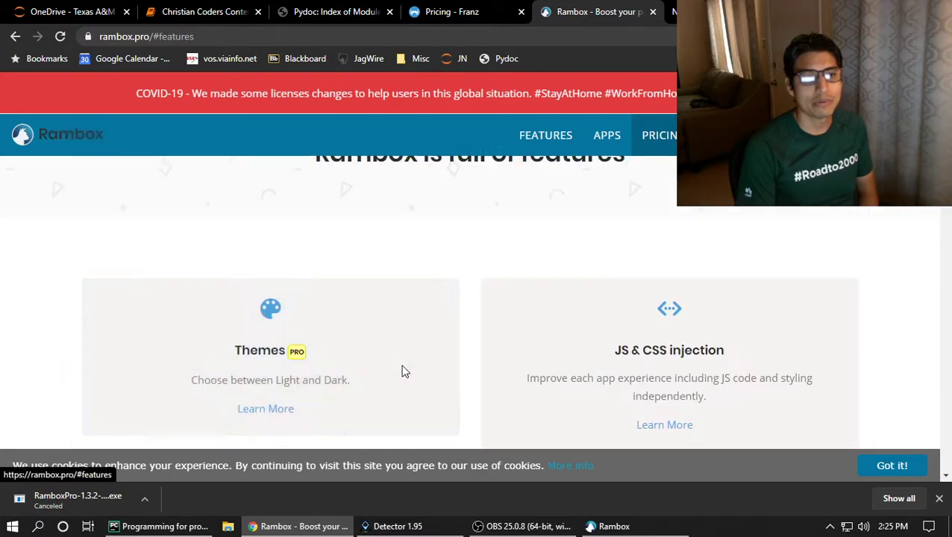
scroll(down, 3)
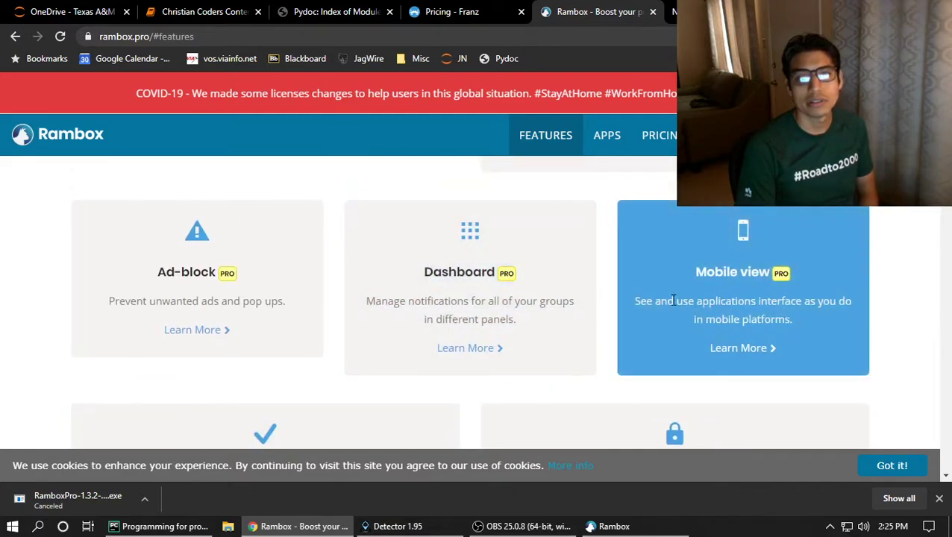
scroll(down, 3)
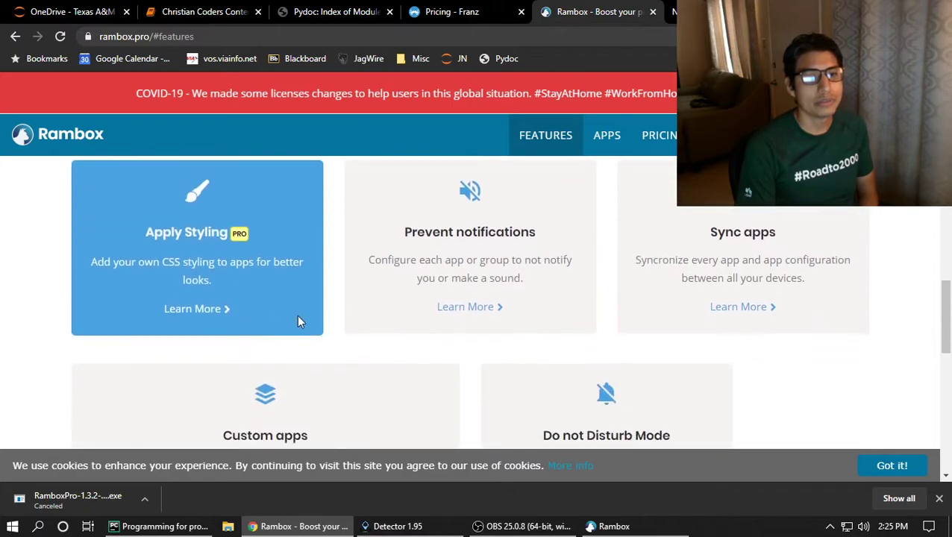
scroll(down, 3)
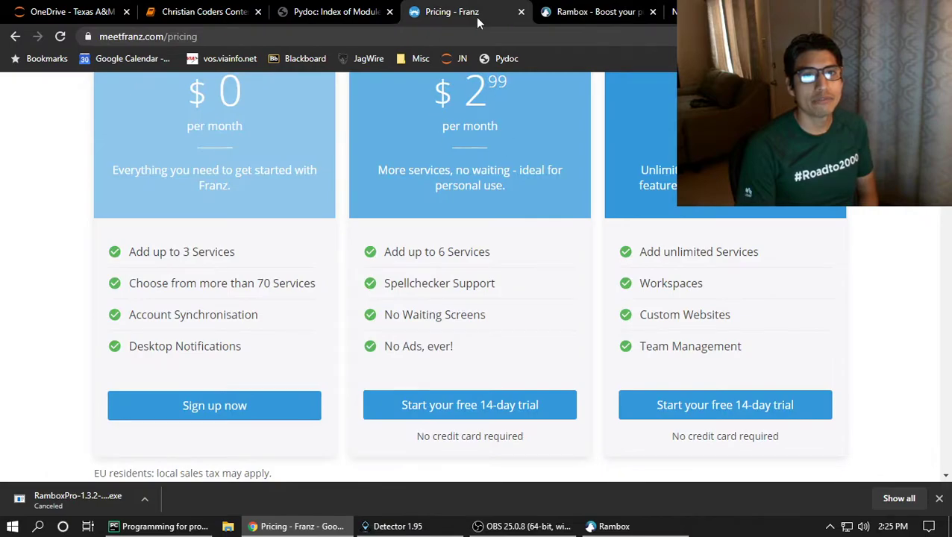
Bring the Rambox app's add-a-service screen back to the front.
click(597, 12)
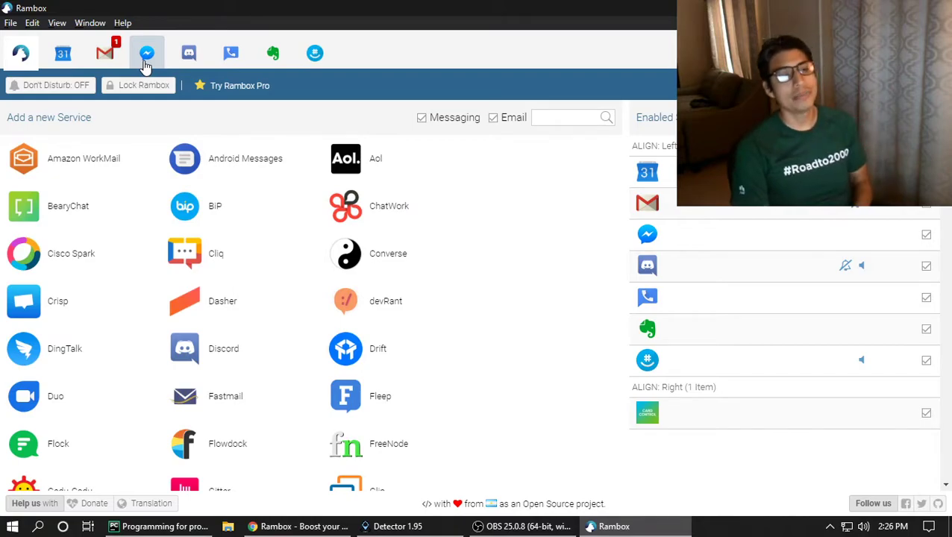
mouse_move(186, 206)
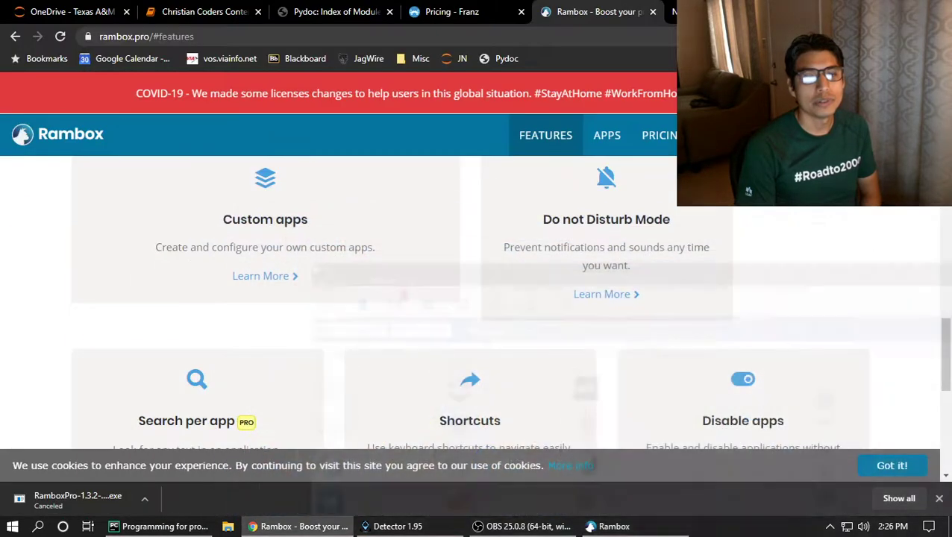
Switch back to Rambox's add-service catalogue from the taskbar.
click(591, 526)
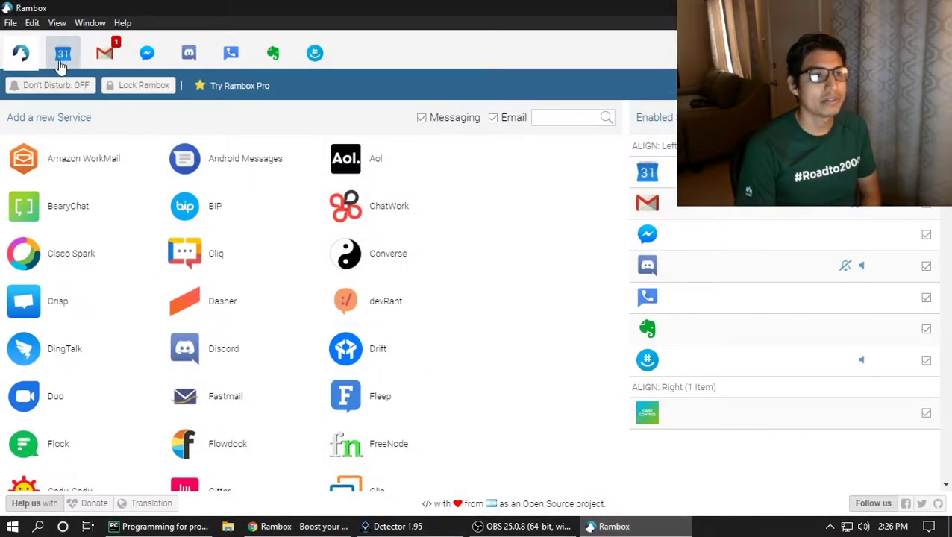
mouse_move(84, 58)
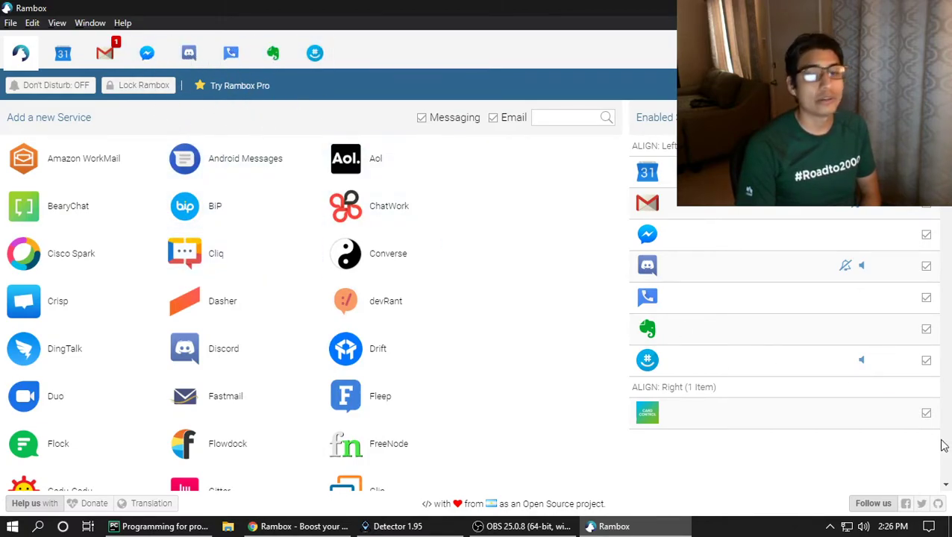
Leave Rambox's service catalogue and bring the Chrome Franz pricing page to the front.
click(928, 526)
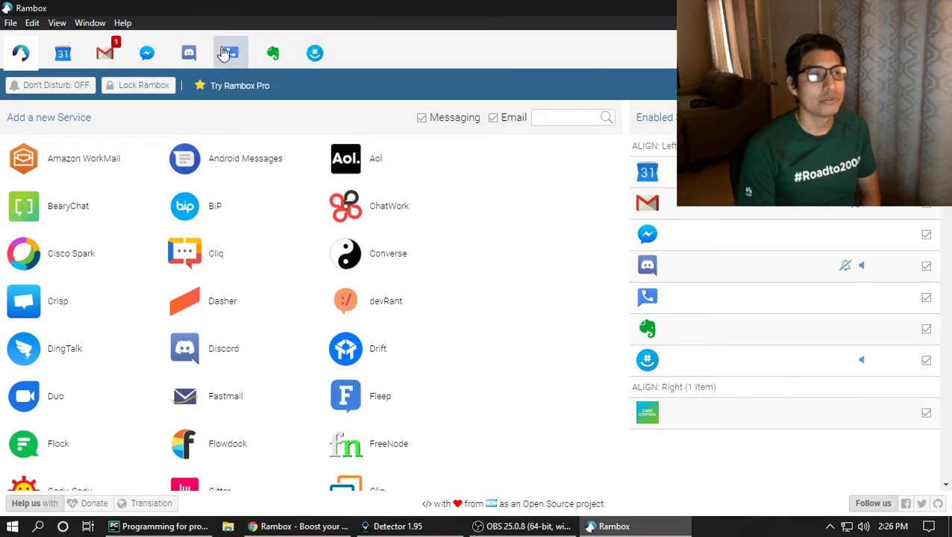
click(229, 53)
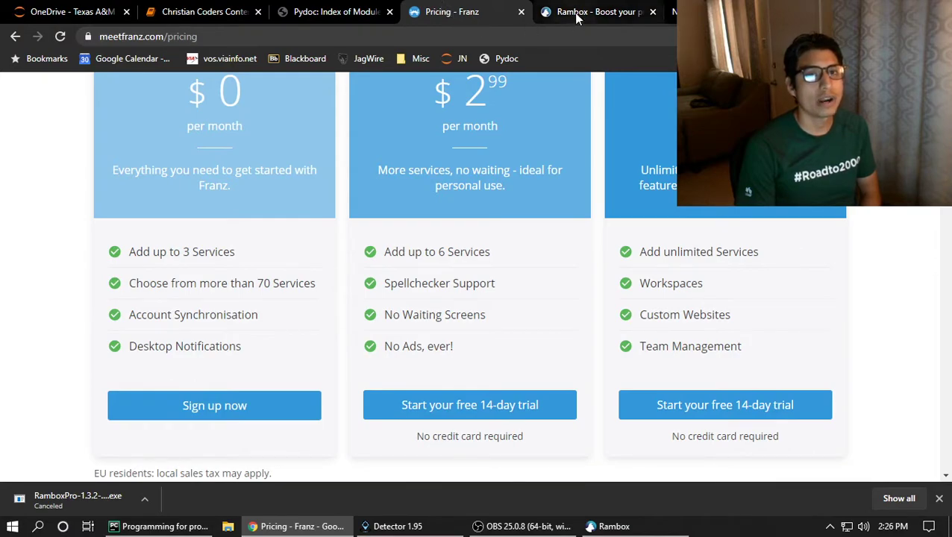
Land on Rambox's features tab and scroll to User Agent, Work hours and Proxies.
click(589, 12)
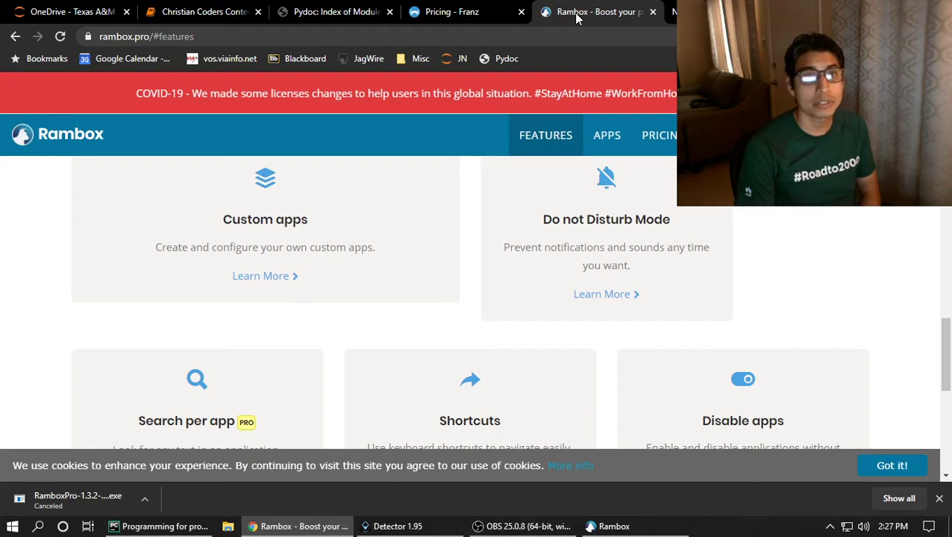
click(455, 11)
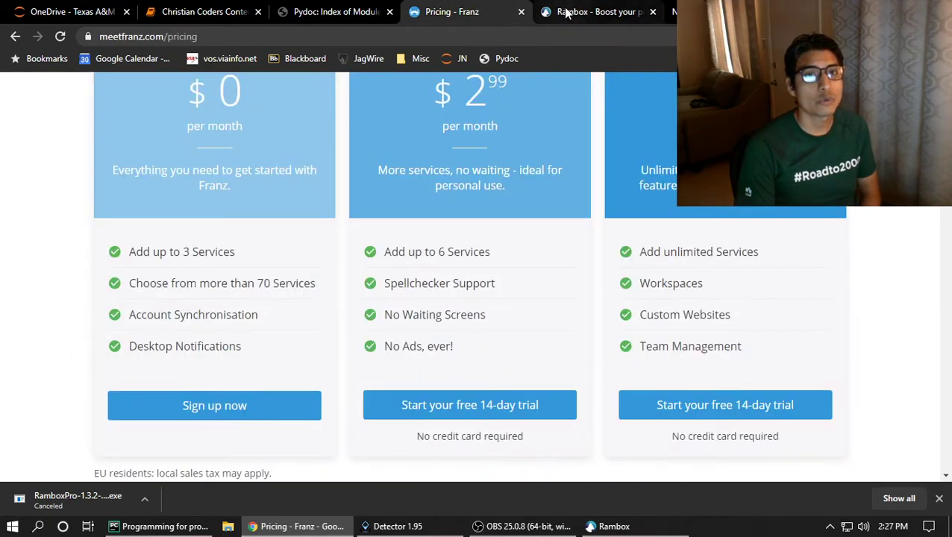
click(590, 12)
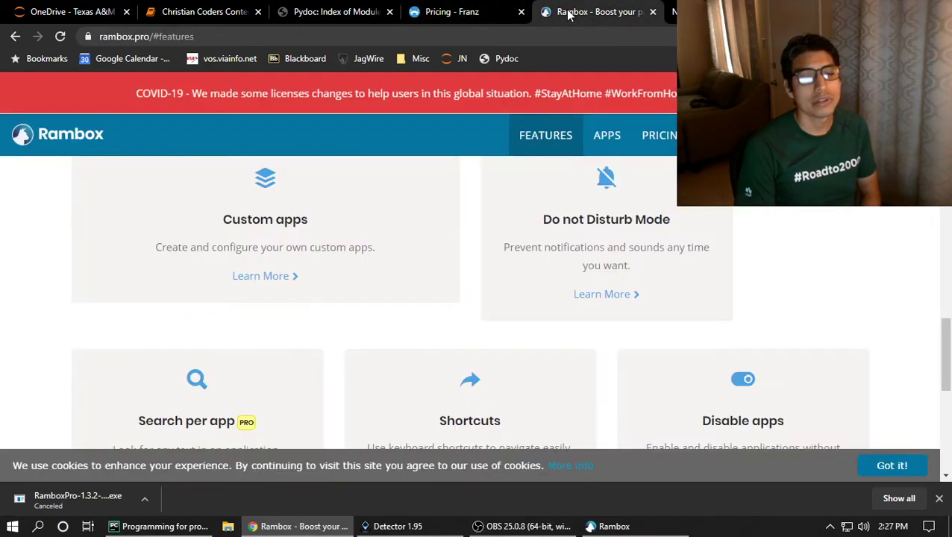
scroll(down, 3)
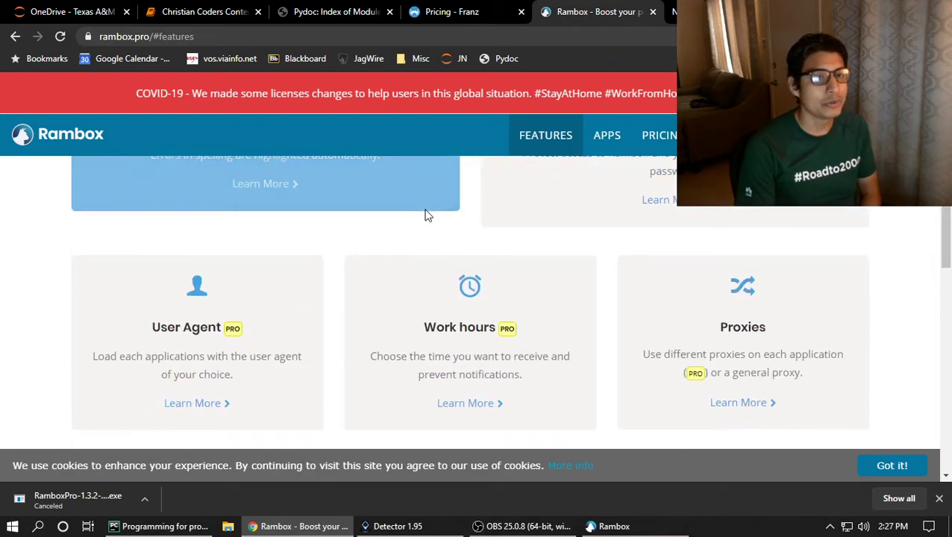